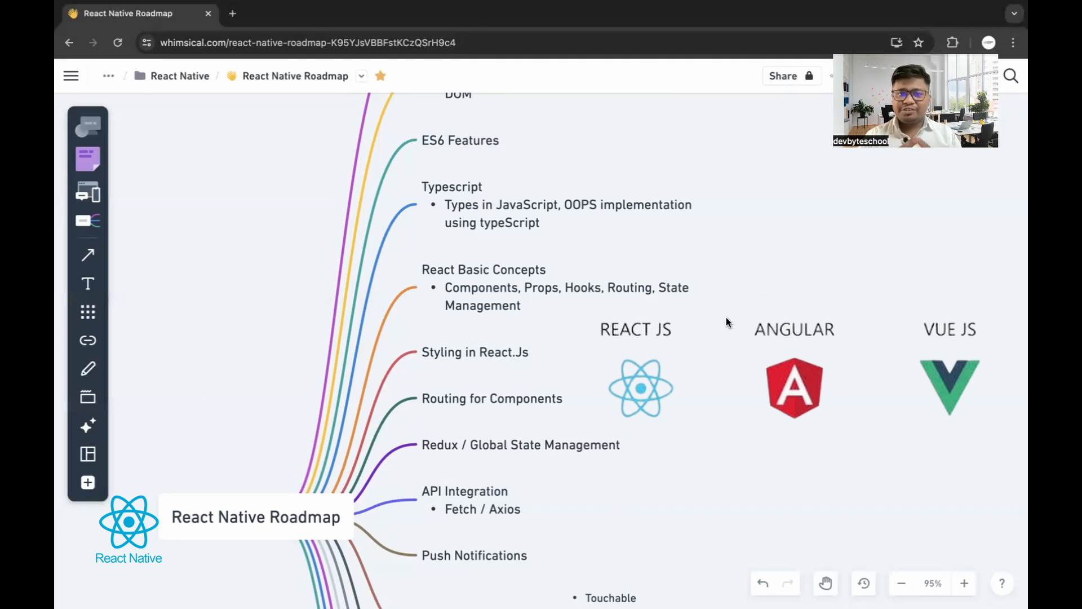
pyautogui.scroll(-3)
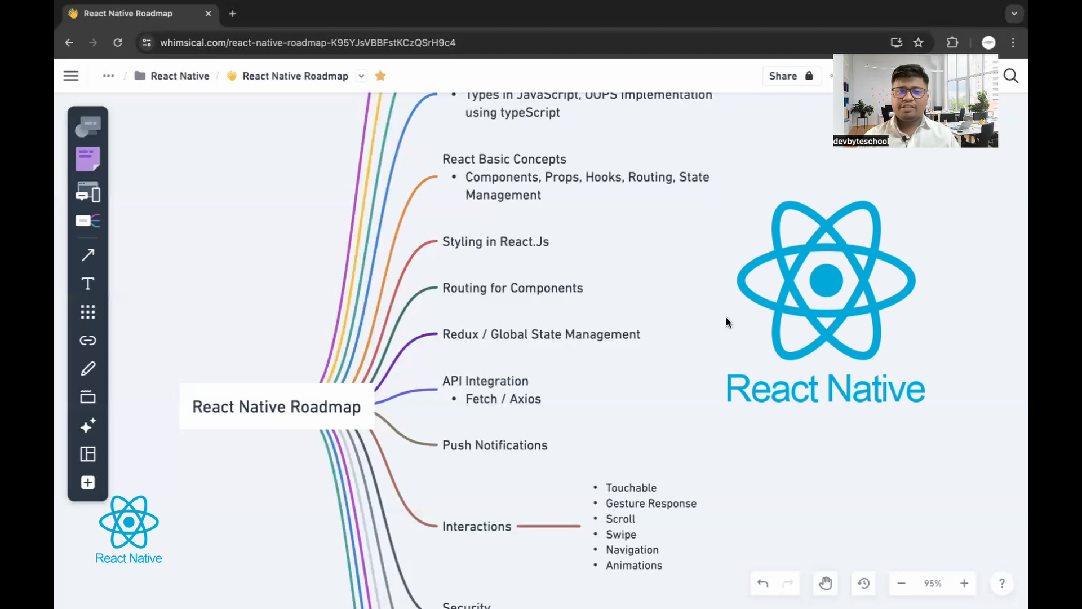
pyautogui.scroll(-3)
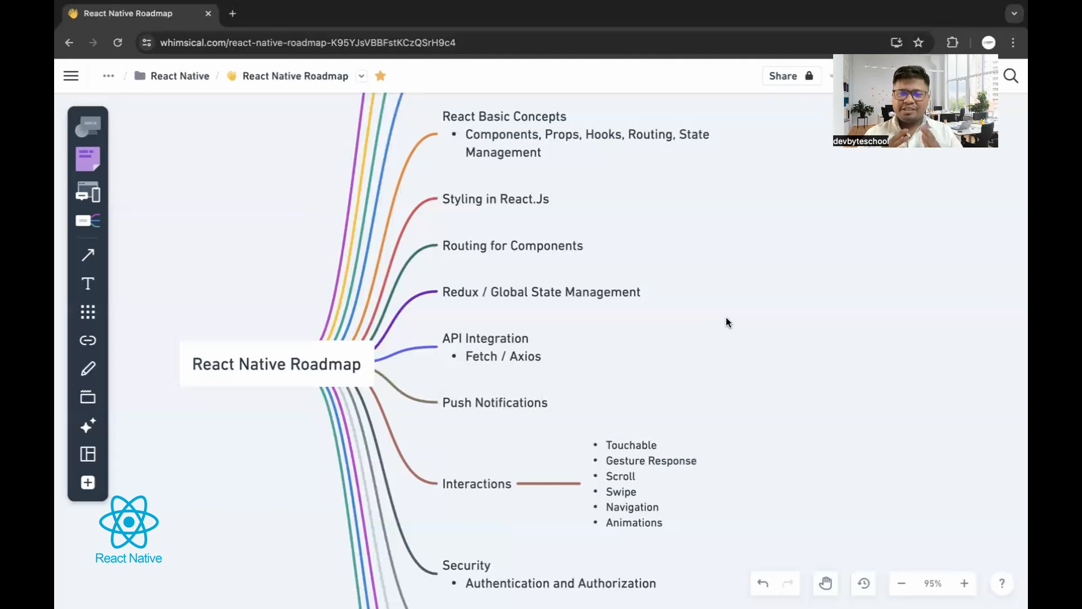
pyautogui.scroll(-3)
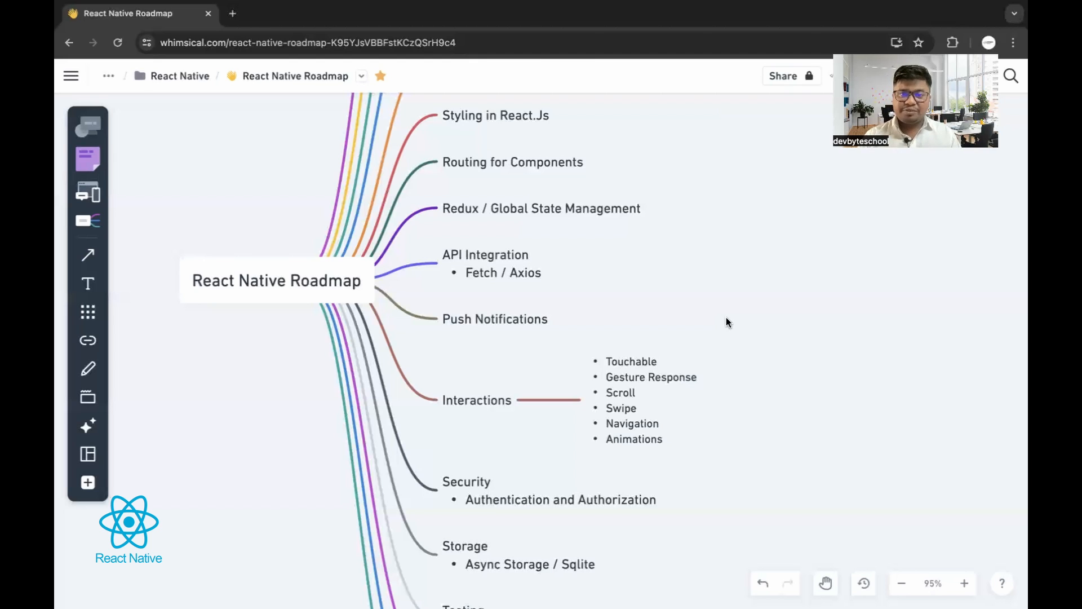
pyautogui.scroll(-3)
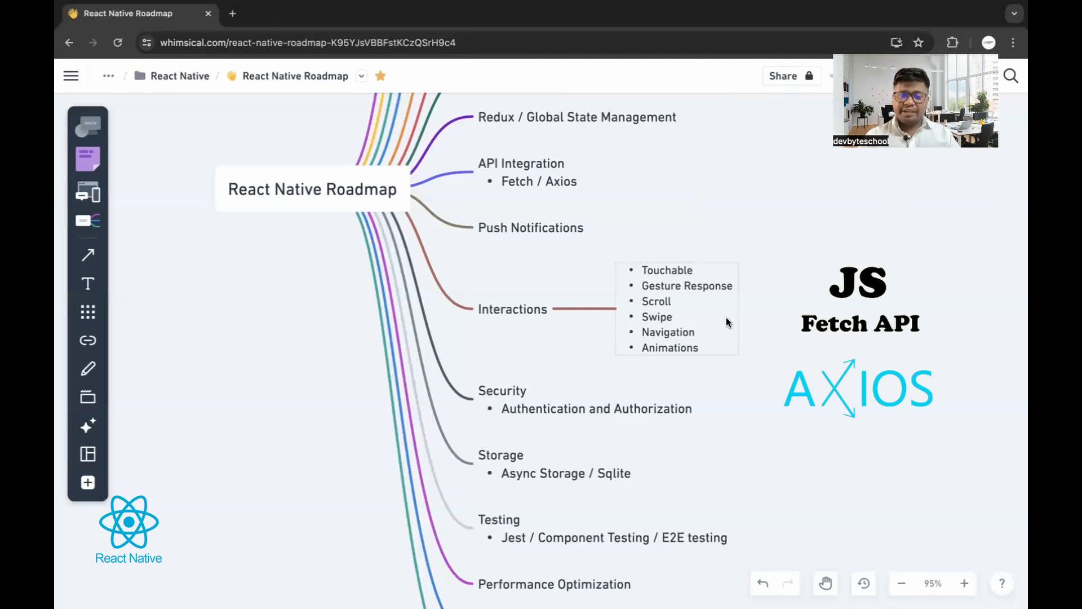
pyautogui.scroll(-3)
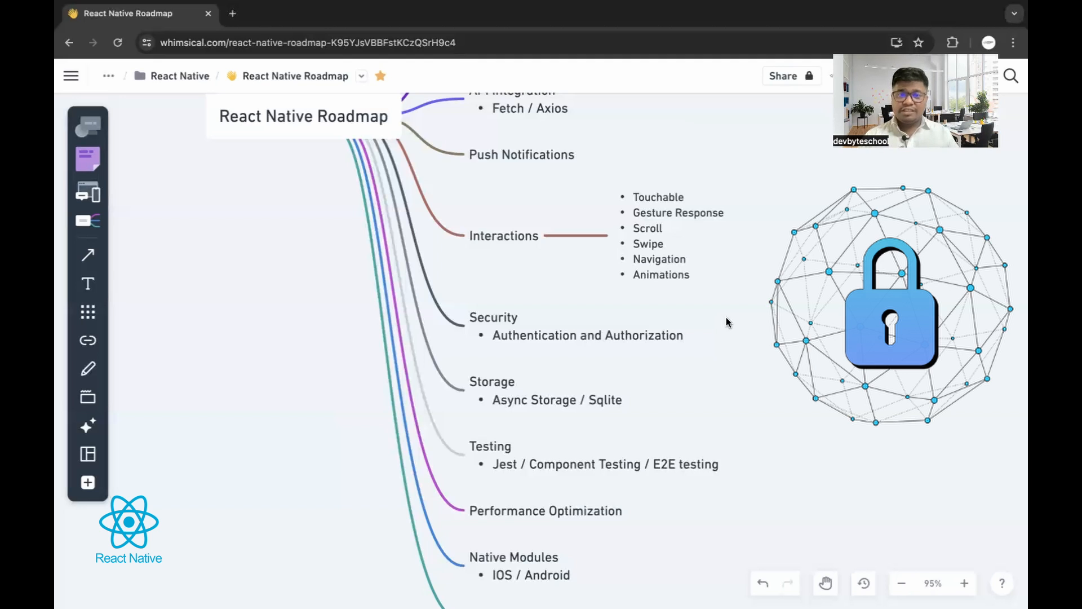
pyautogui.scroll(-3)
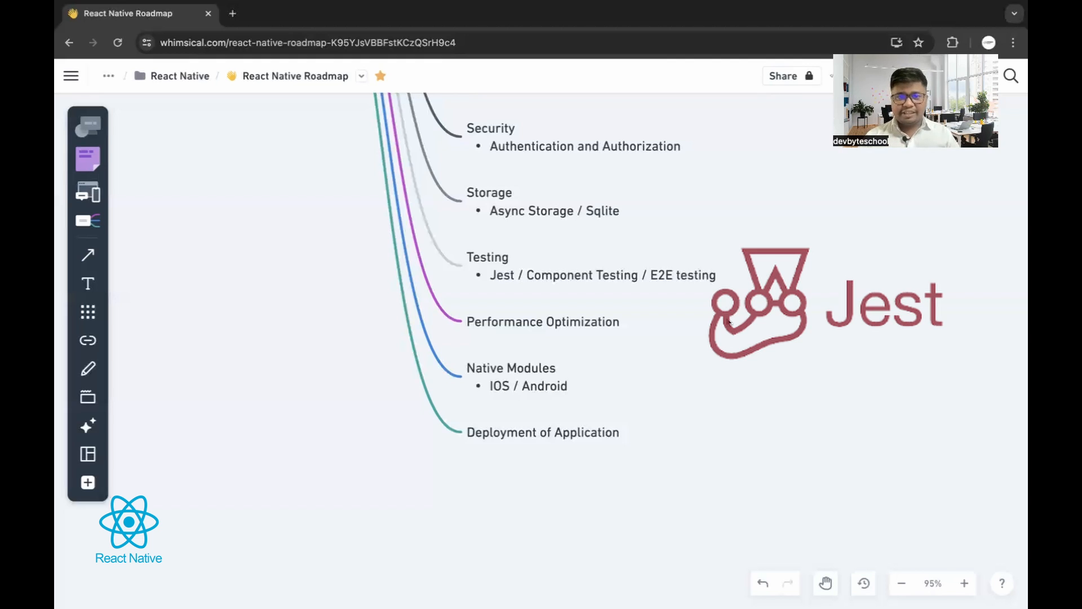
pyautogui.scroll(-3)
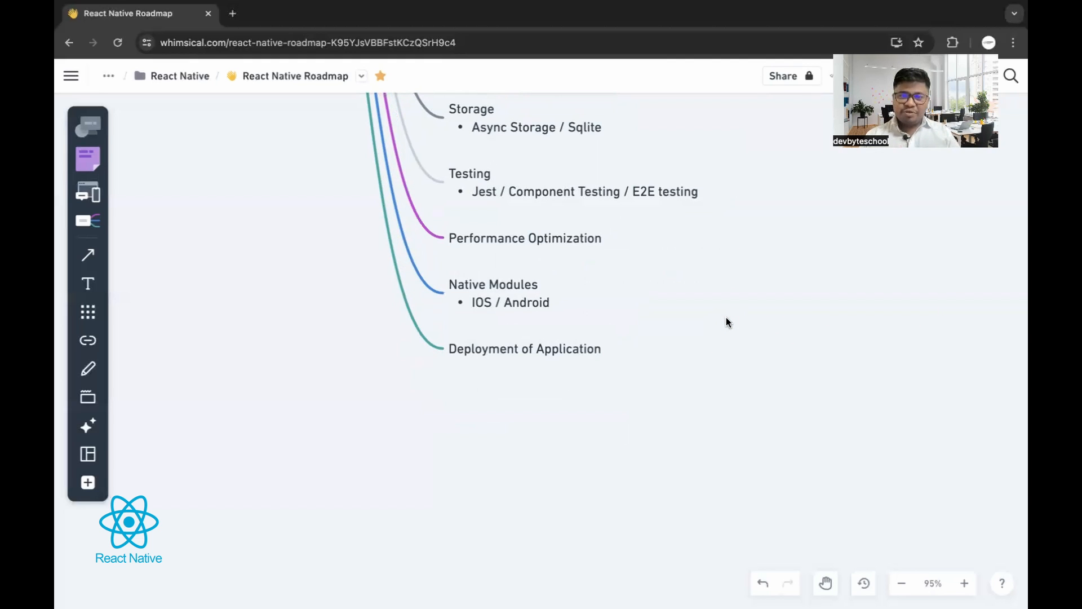